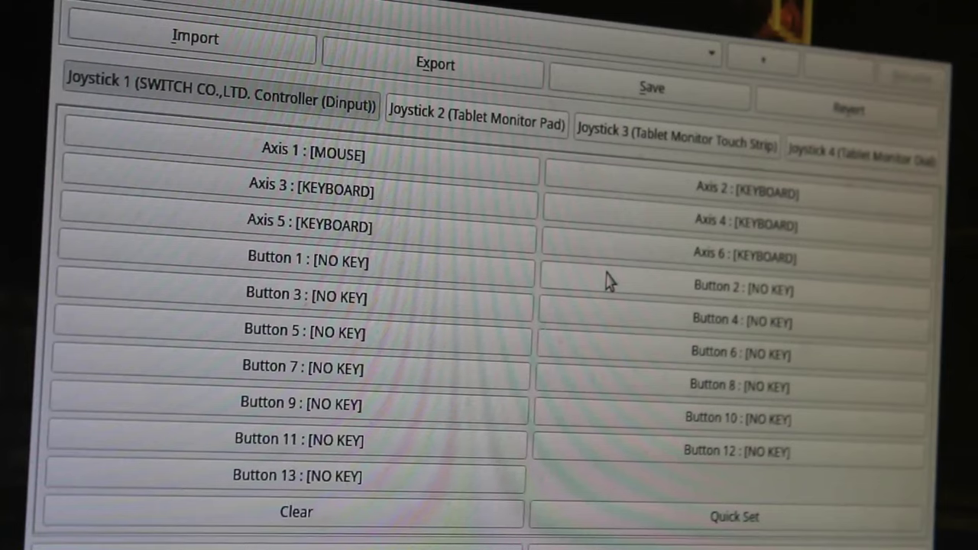
mouse_move(696, 202)
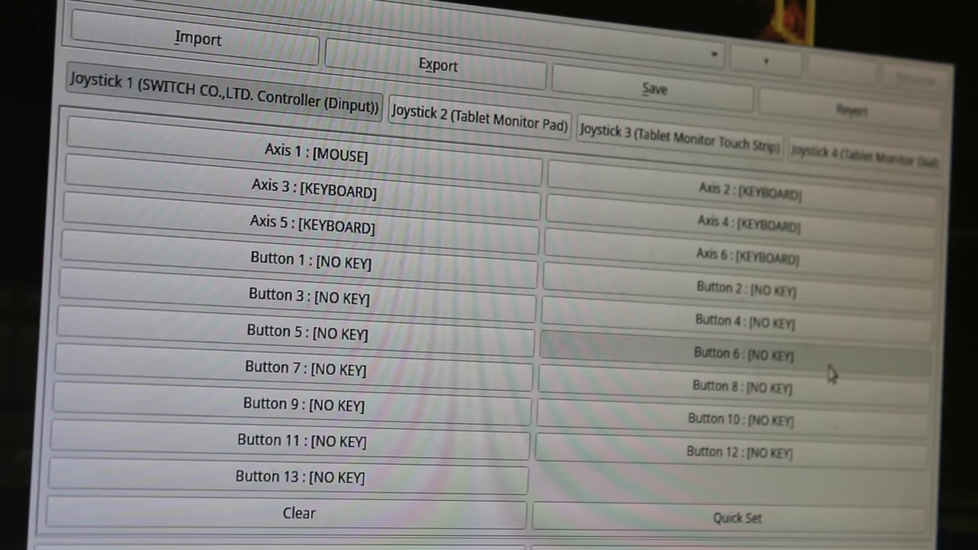
Assign Mouse 1 to Button 6 on the Switch controller profile
click(743, 354)
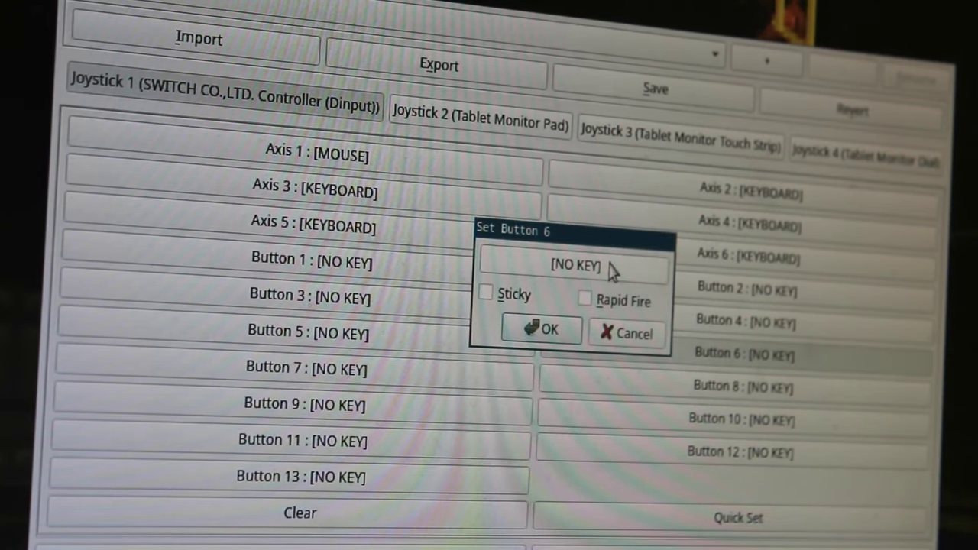
click(573, 265)
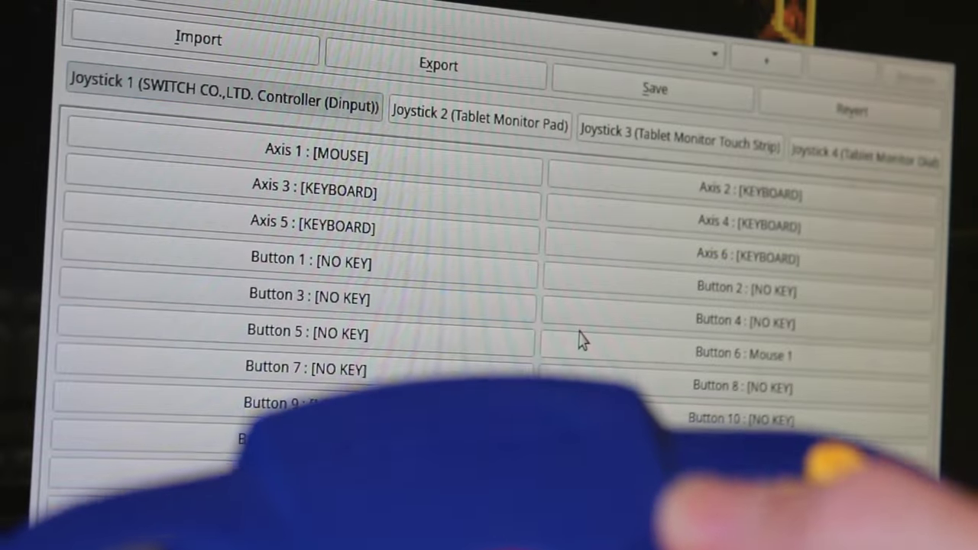
Give Button 3 the Mouse 1 mapping and confirm E as Button 2's key on the Switch profile
click(306, 297)
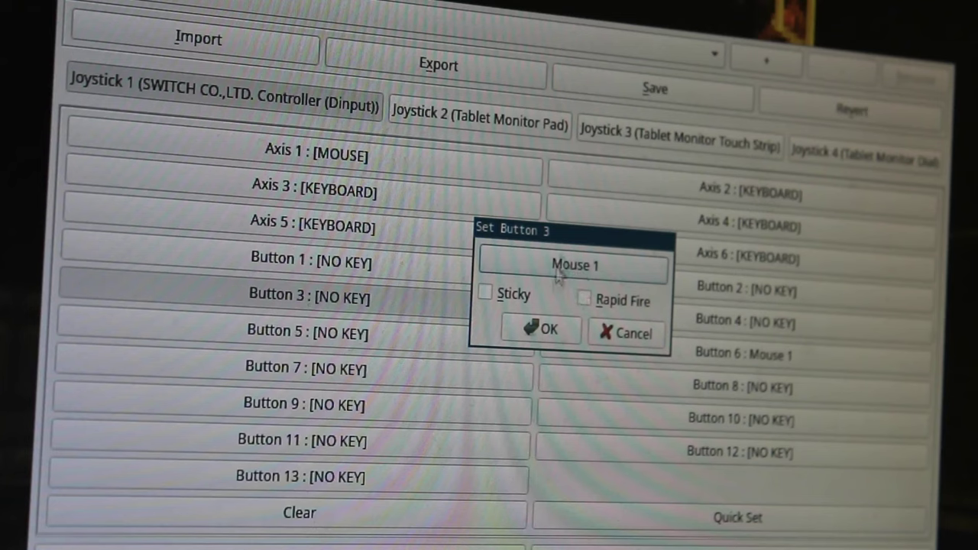
click(541, 329)
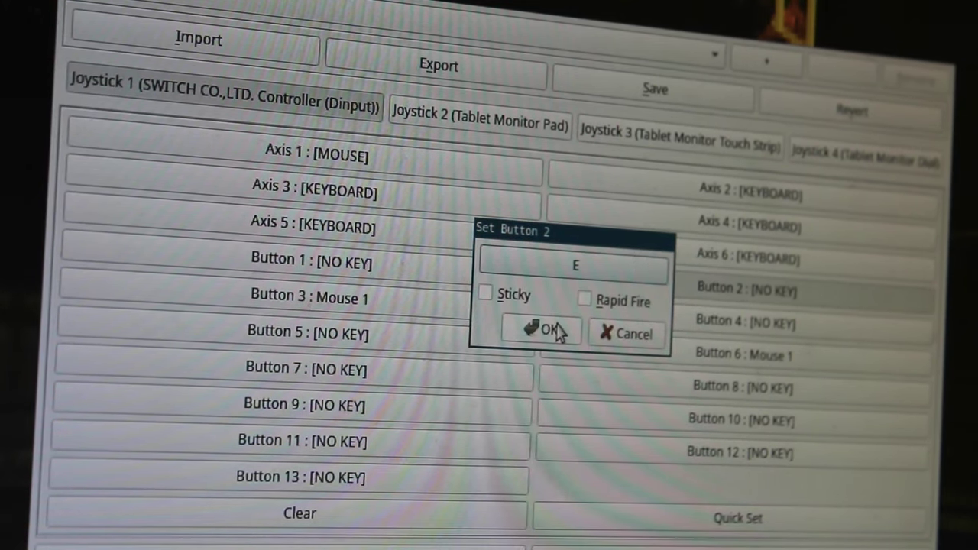
click(540, 329)
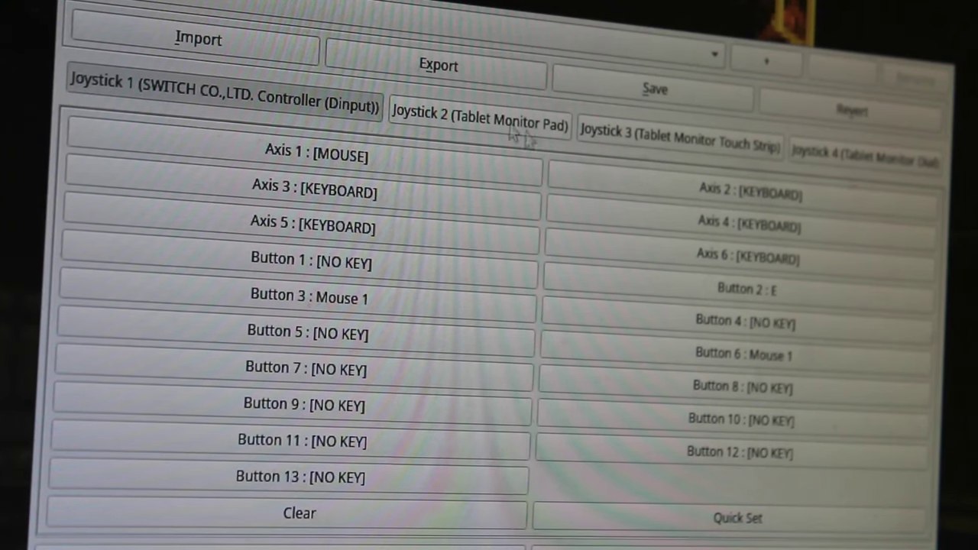